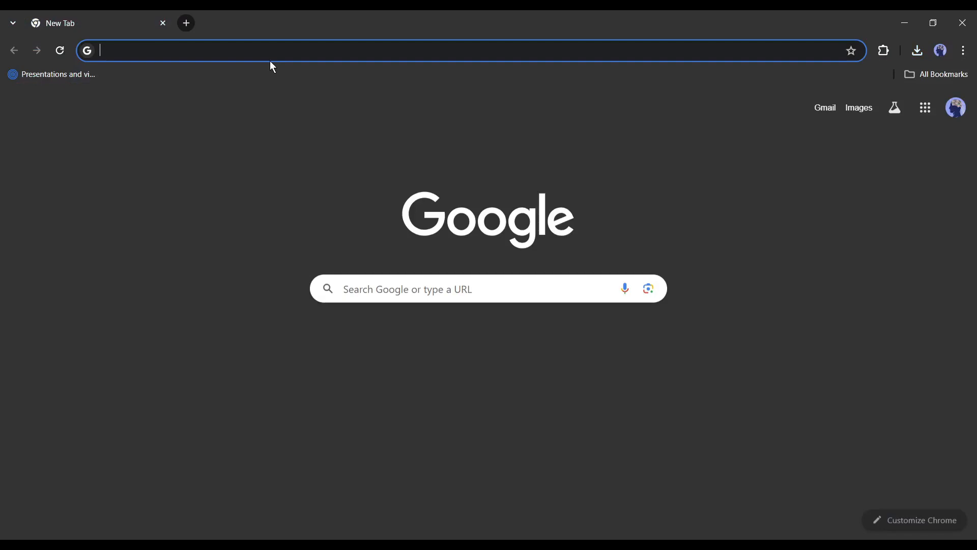
- Go to krea.ai in Chrome and start signing in with a Google account
text(krea.ai)
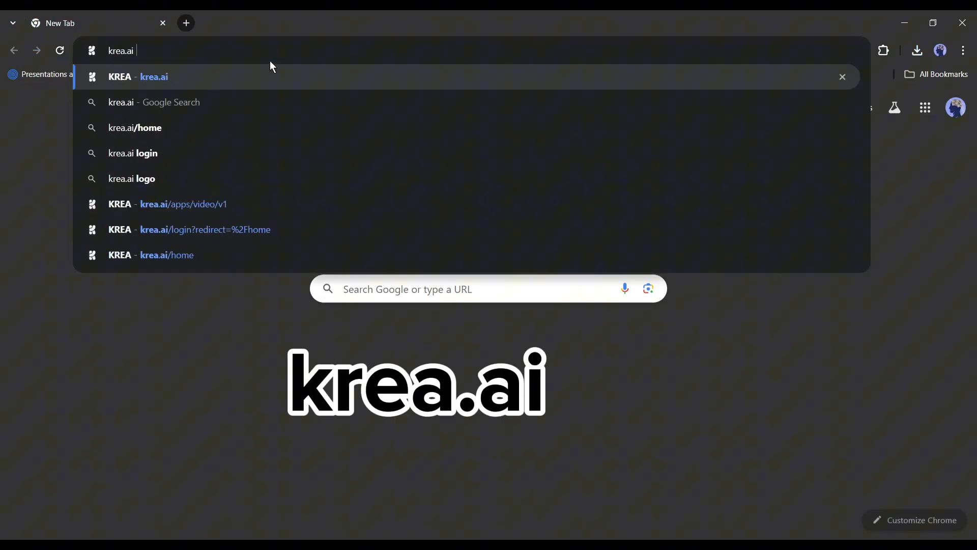
click(154, 78)
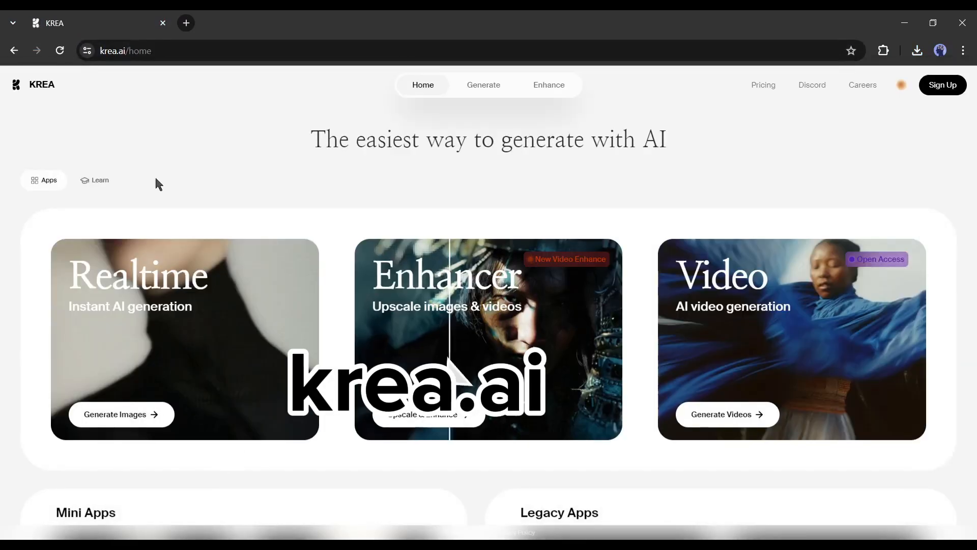
click(943, 85)
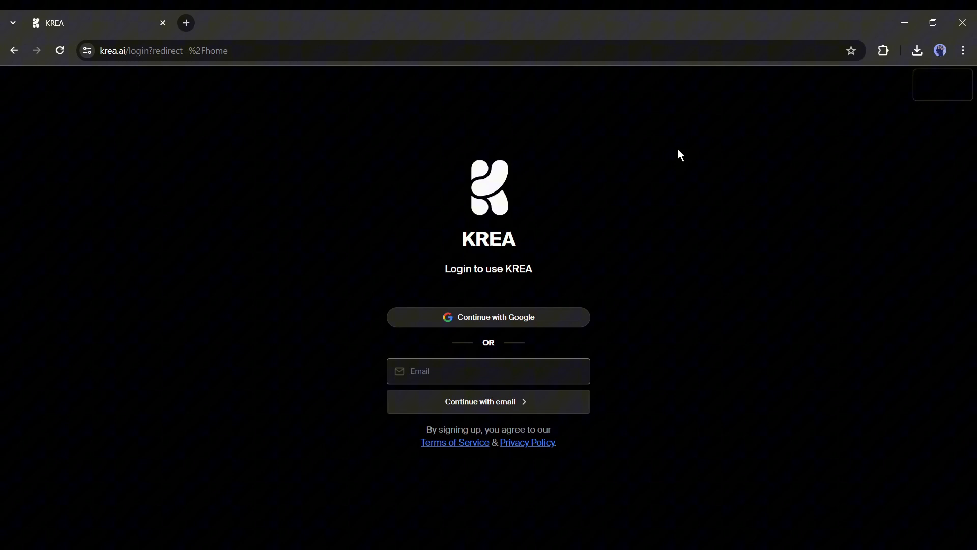
click(489, 318)
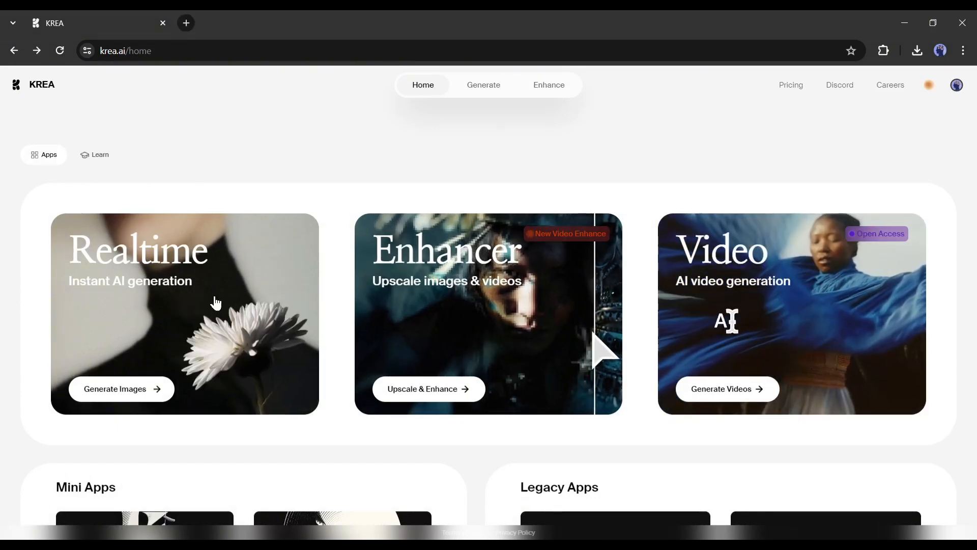
- Briefly visit the Realtime and Enhancer apps, then return to the KREA home page
click(121, 389)
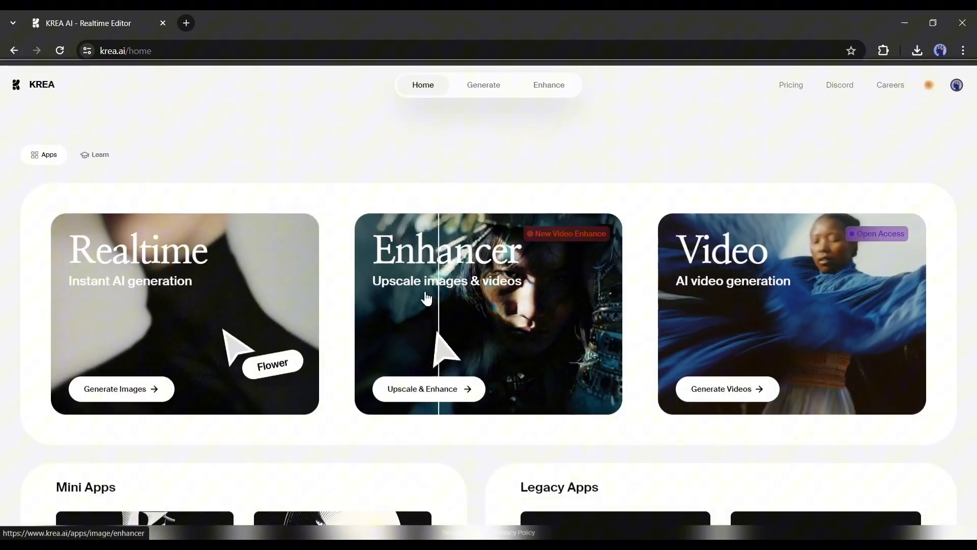
click(428, 389)
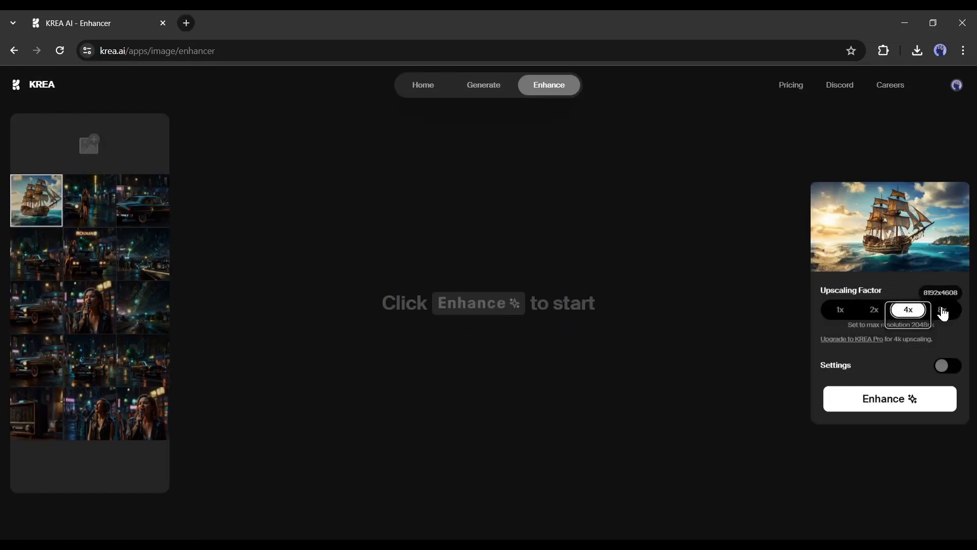
click(942, 310)
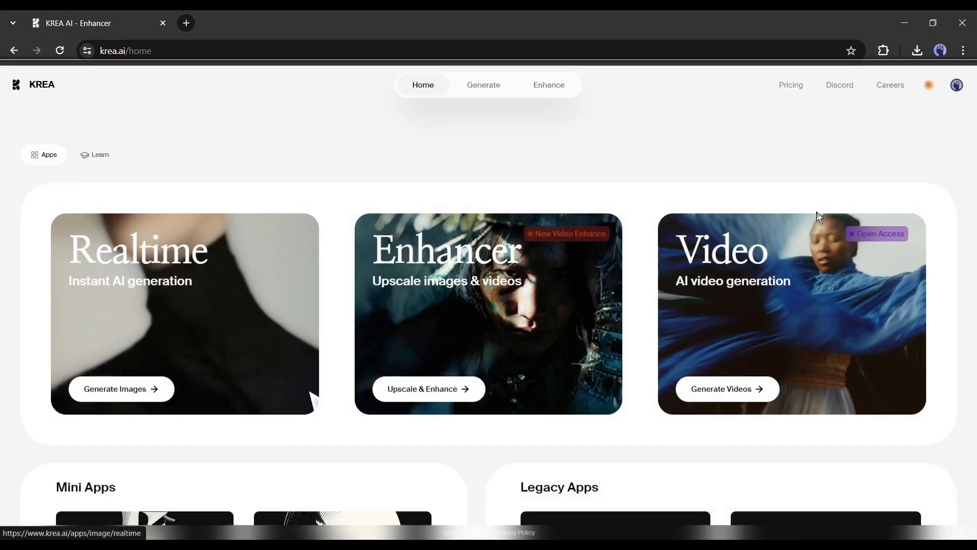
mouse_move(794, 290)
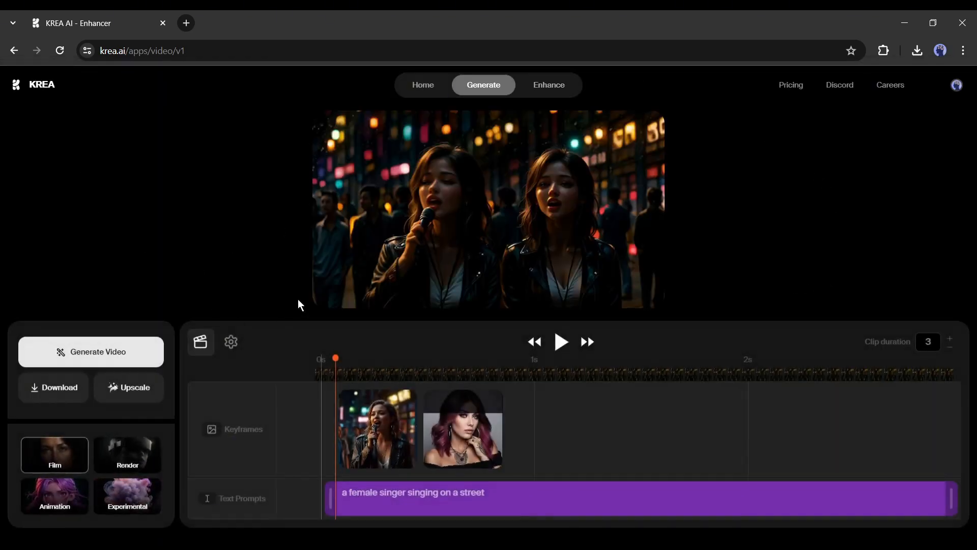
mouse_move(472, 444)
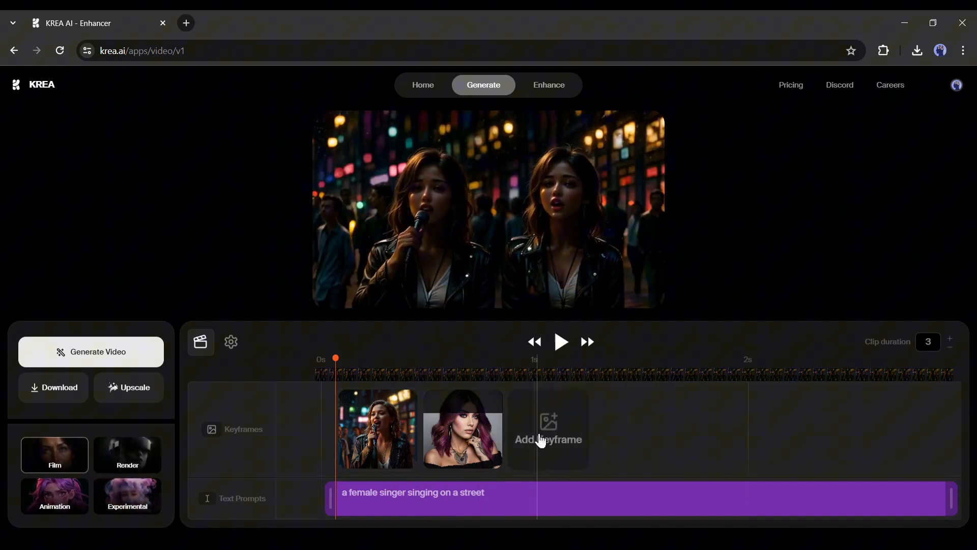
- Add a third keyframe generated from the prompt of a tiger walking in a dense jungle under moonlight
click(548, 430)
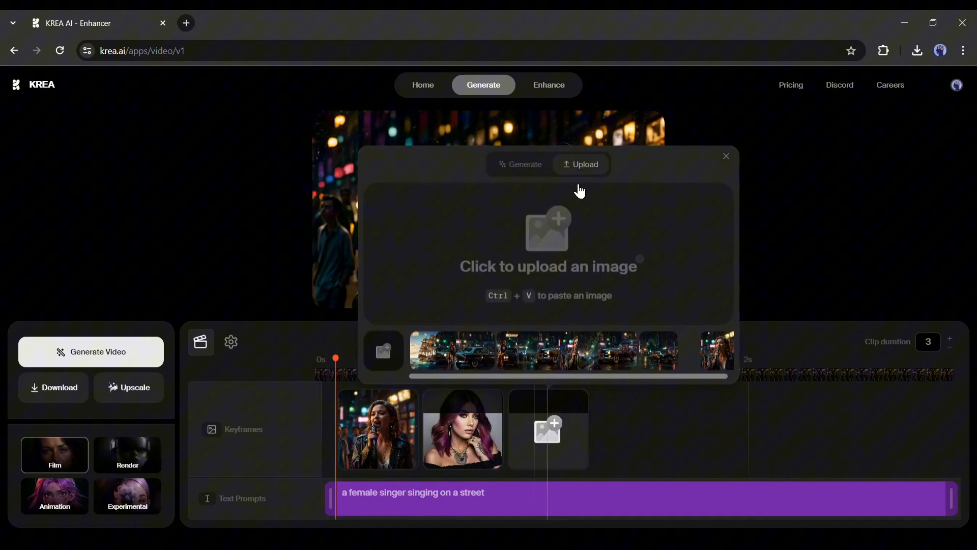
click(524, 164)
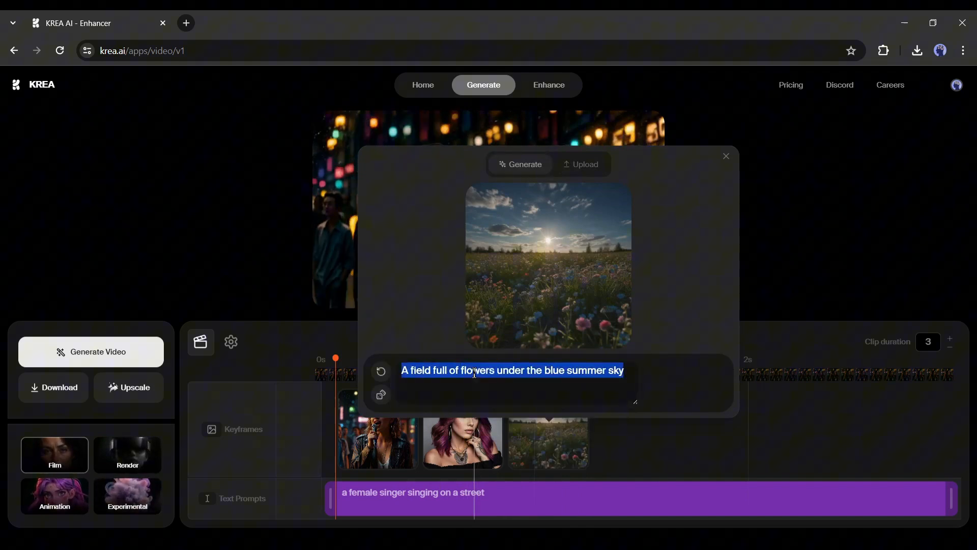
text(a)
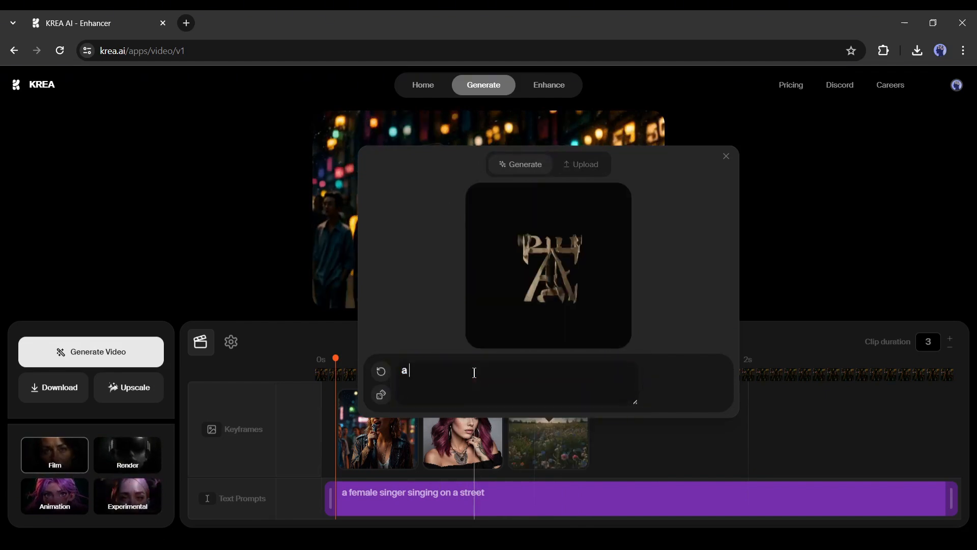
text(A tiger walking on a dense jungle)
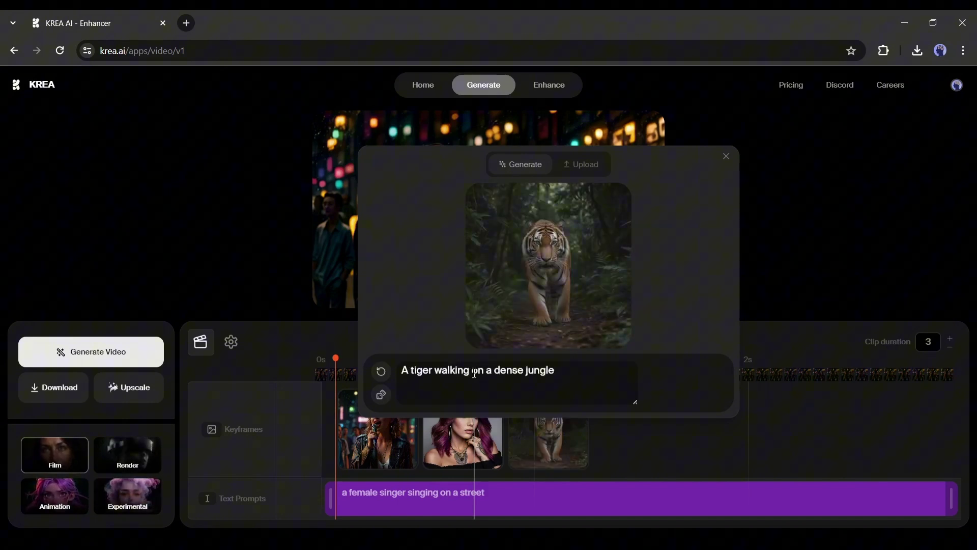
text(,)
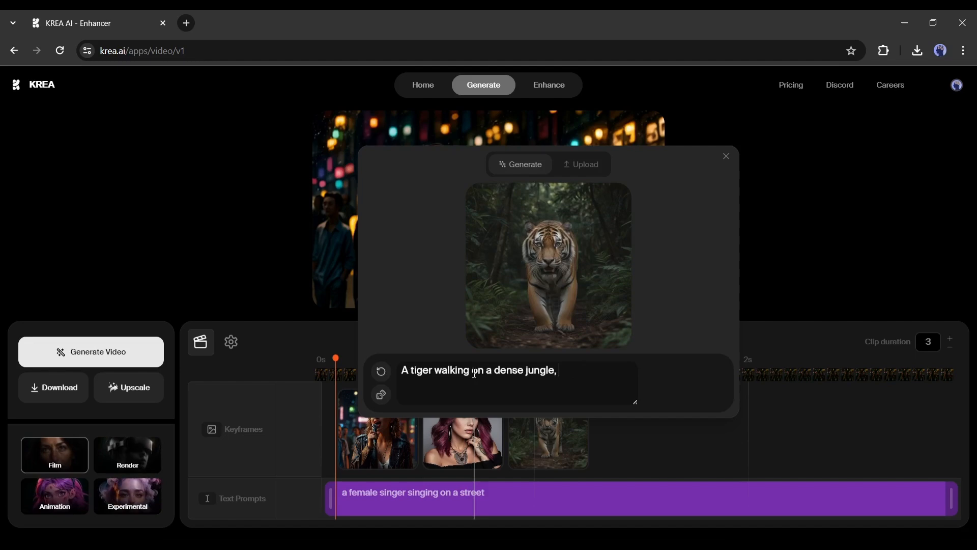
text(moonlight)
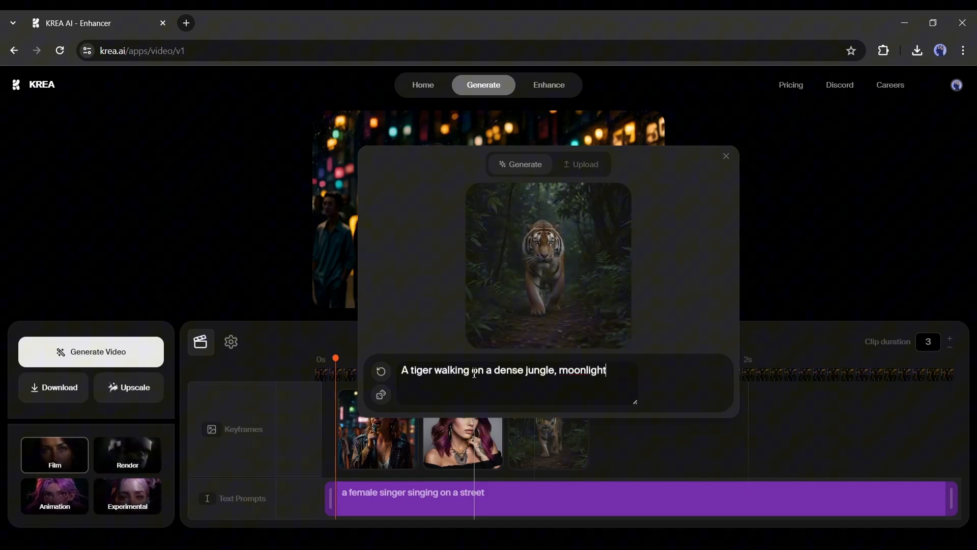
click(726, 156)
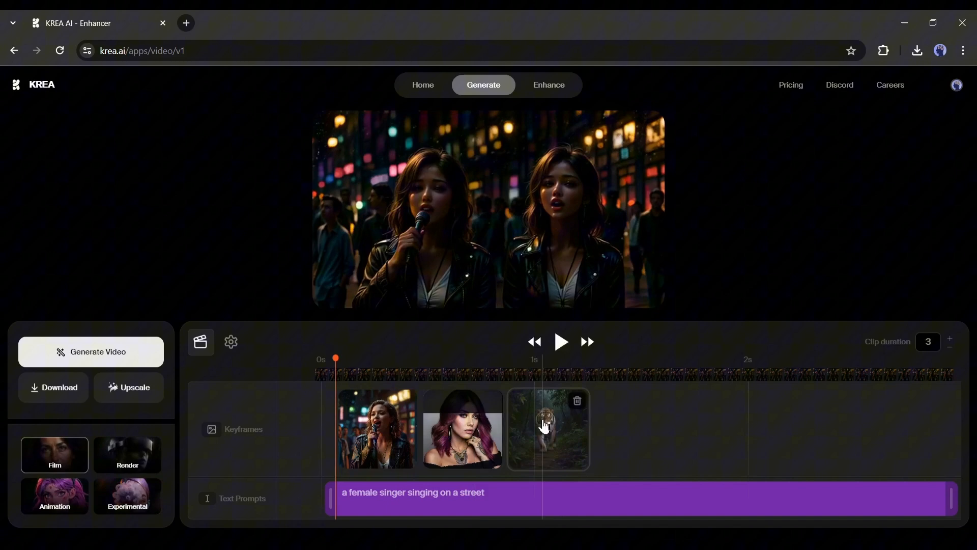
- Swap the tiger keyframe's image, then clear the keyframes from the timeline
click(549, 429)
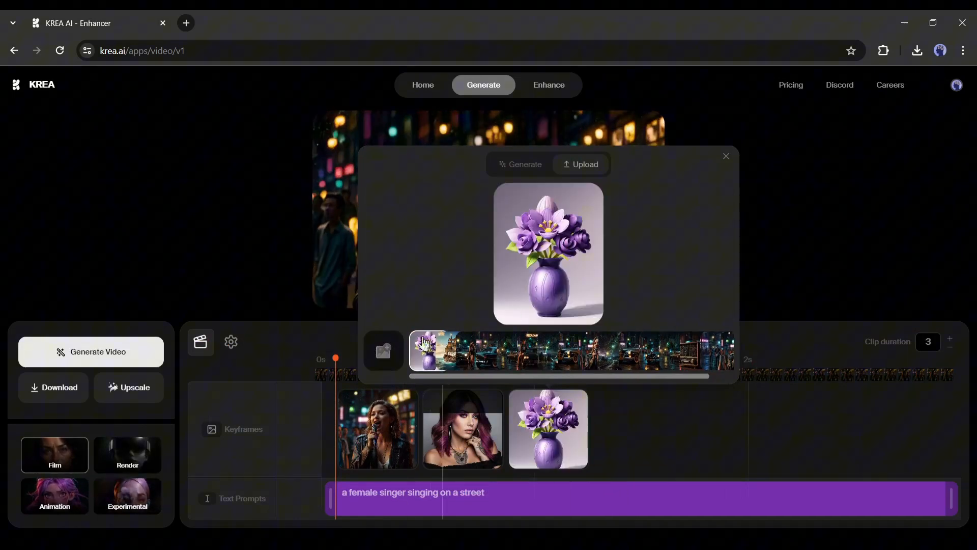
click(726, 156)
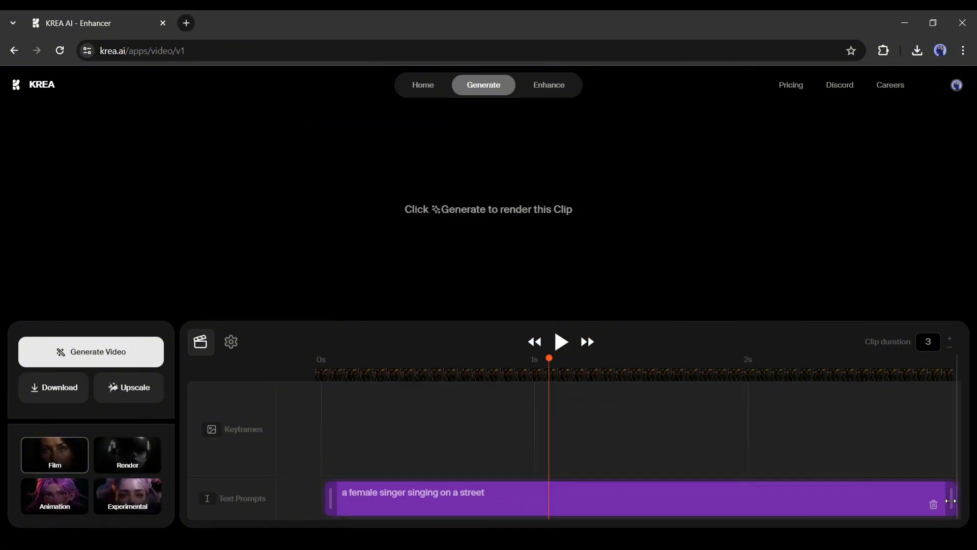
- Delete the singer text prompt and raise the clip duration to 10 seconds
click(91, 352)
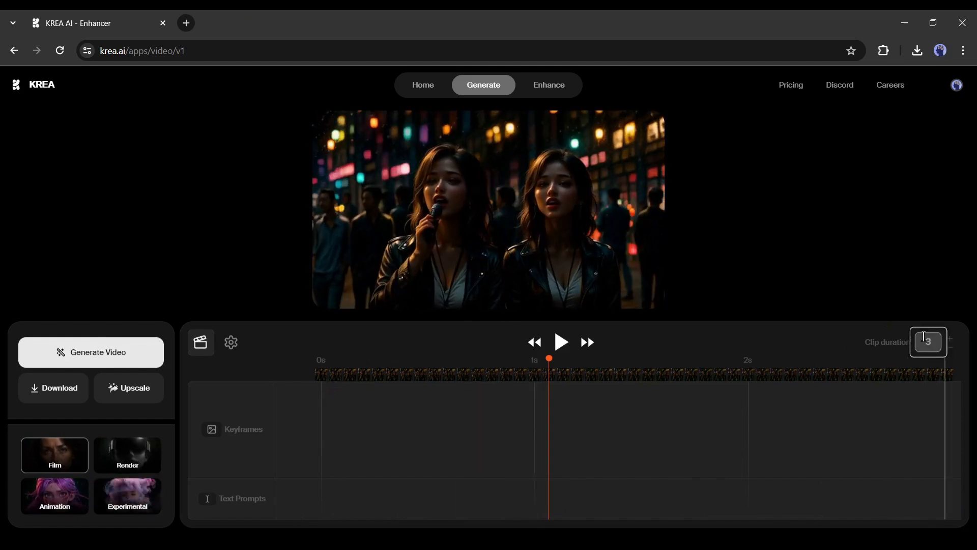
click(951, 339)
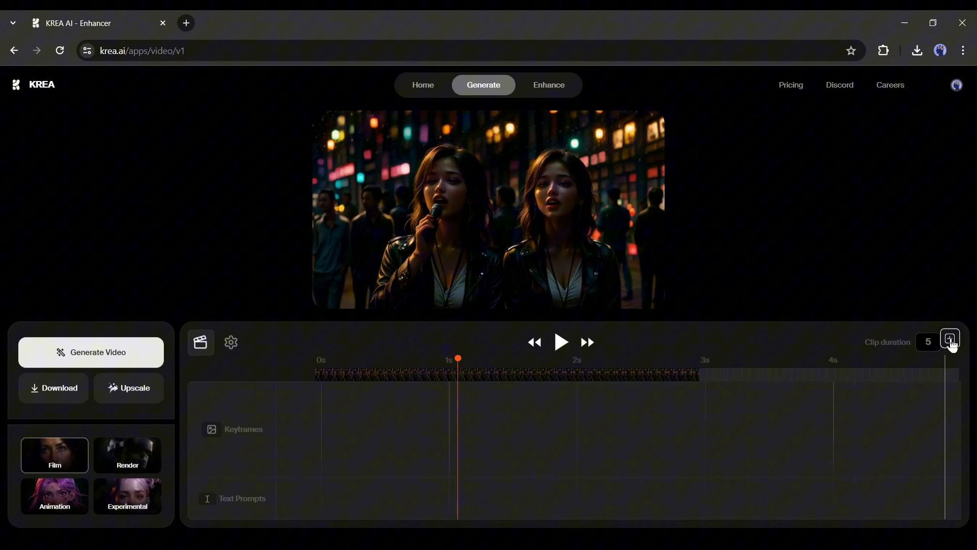
click(950, 340)
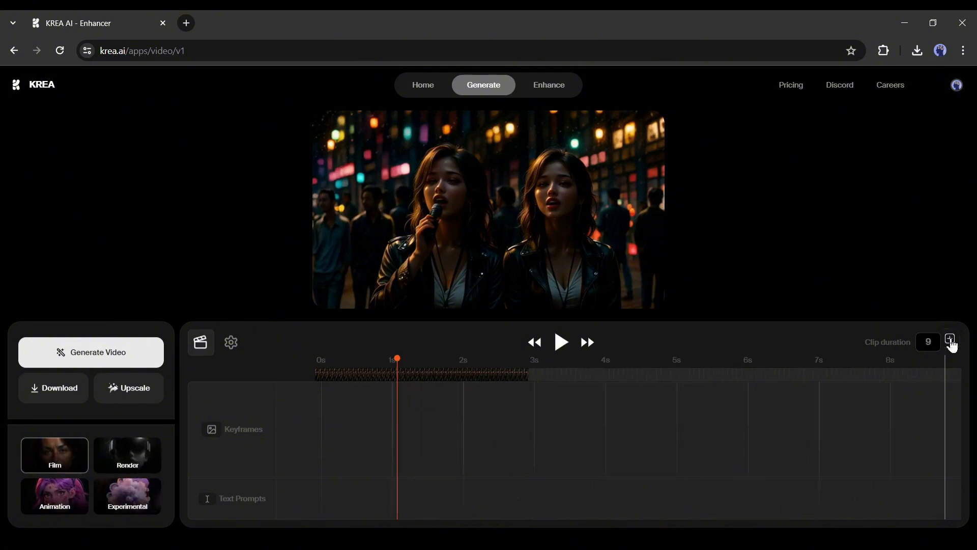
click(950, 340)
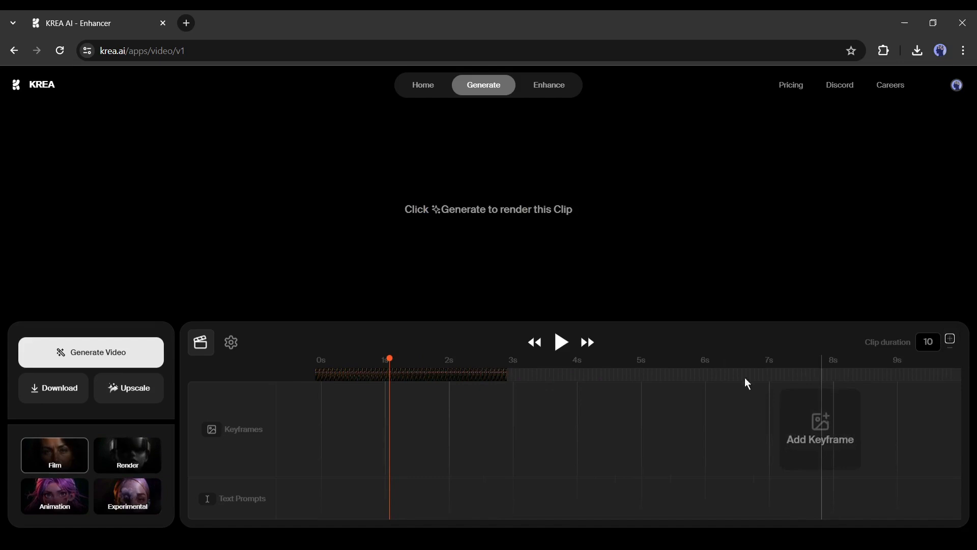
- Set the clip's motion intensity to 70% in video settings and return to the timeline
click(230, 342)
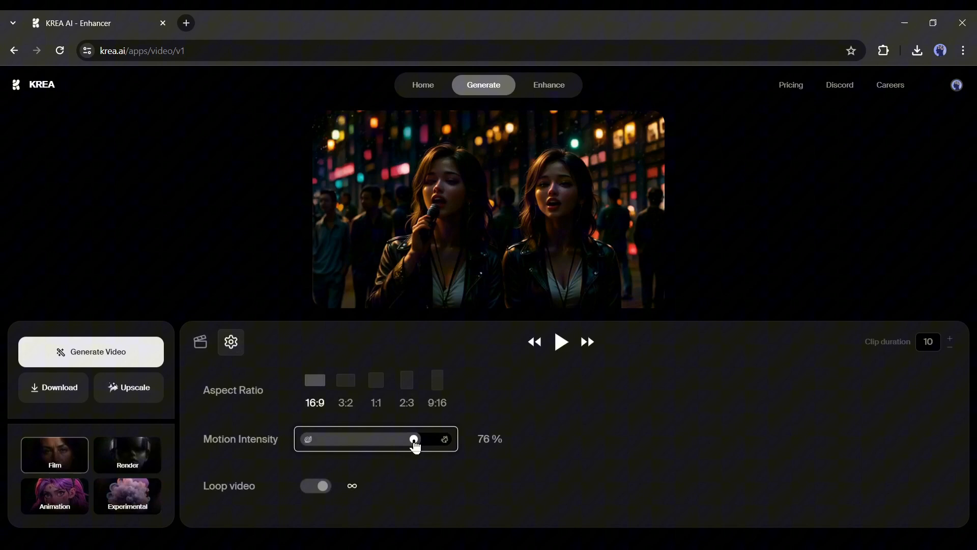
drag(414, 439, 404, 439)
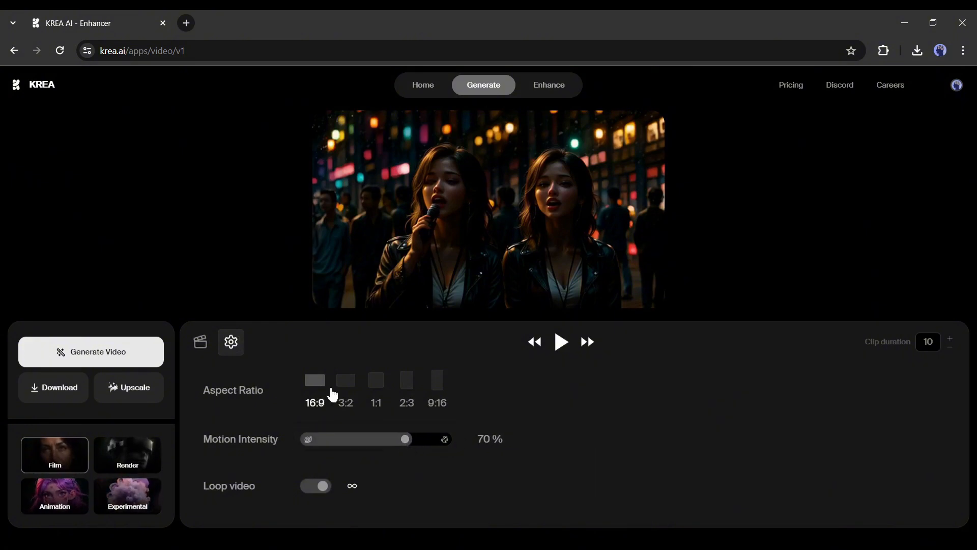
mouse_move(323, 311)
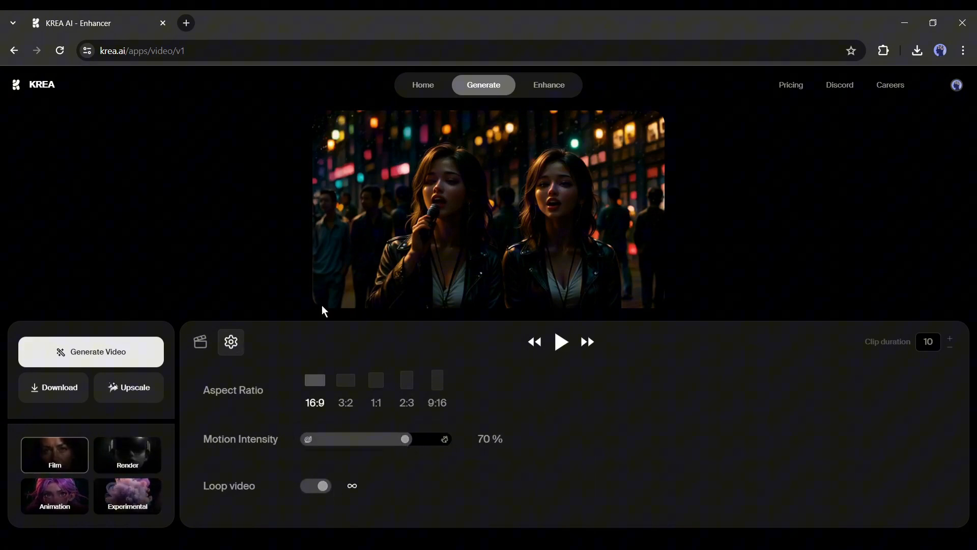
click(201, 342)
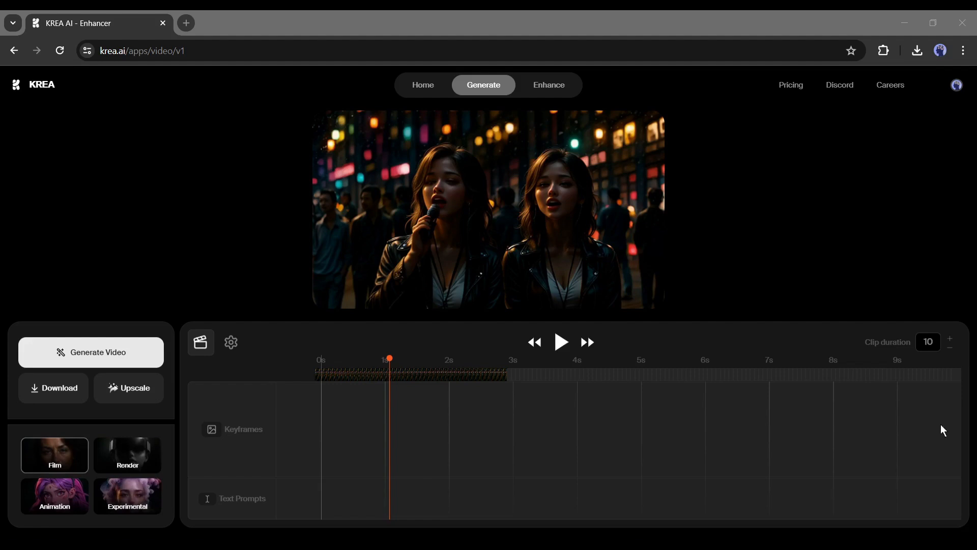
mouse_move(373, 426)
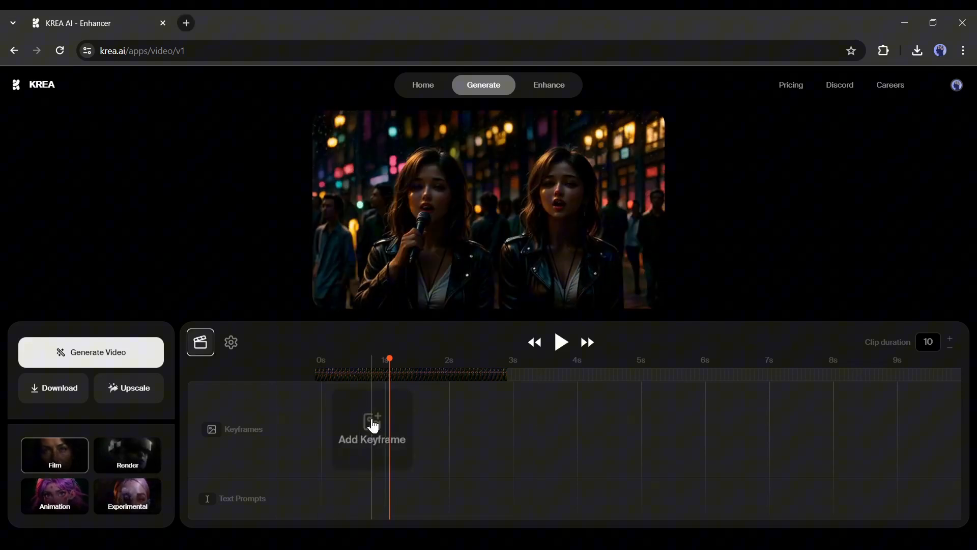
- Upload three night-street images as keyframes: street crowd, drummer, and street crowd again
click(370, 429)
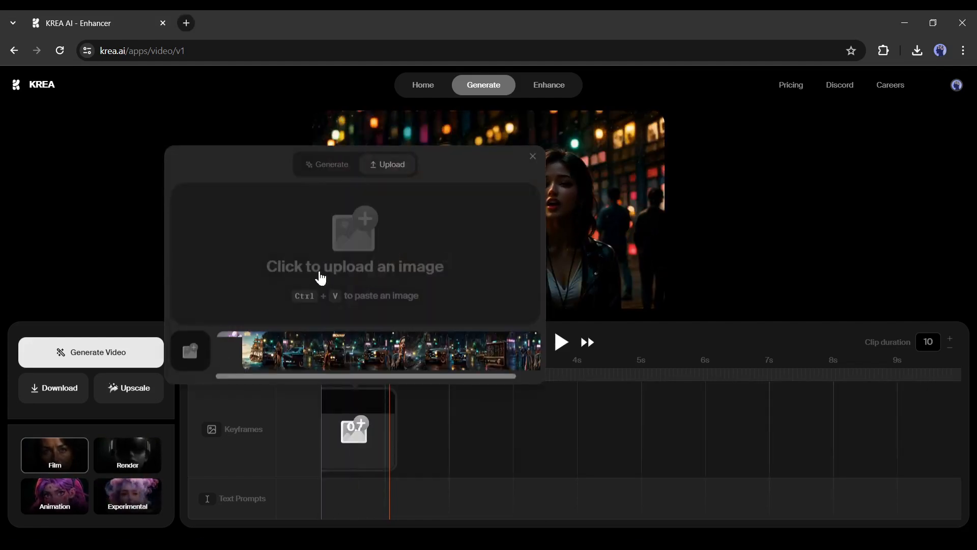
mouse_move(356, 236)
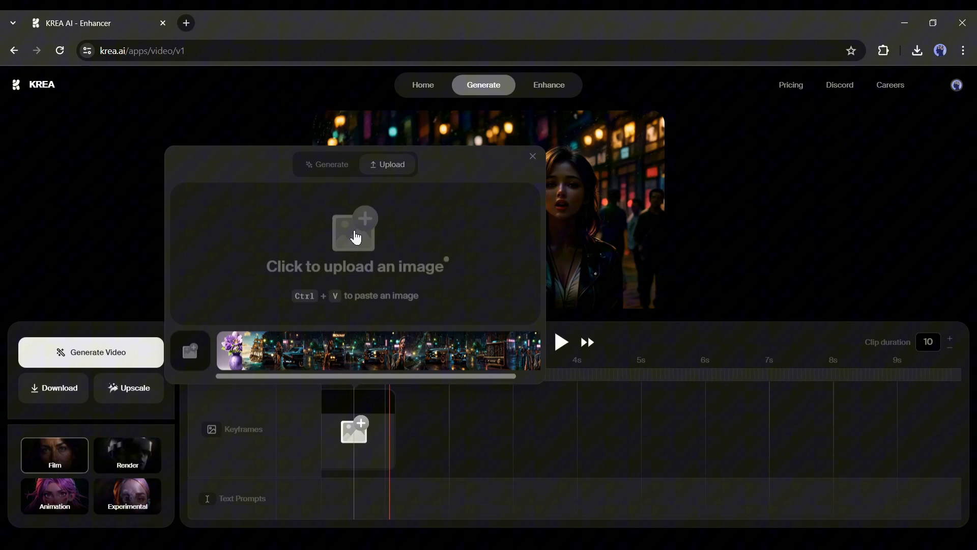
click(354, 231)
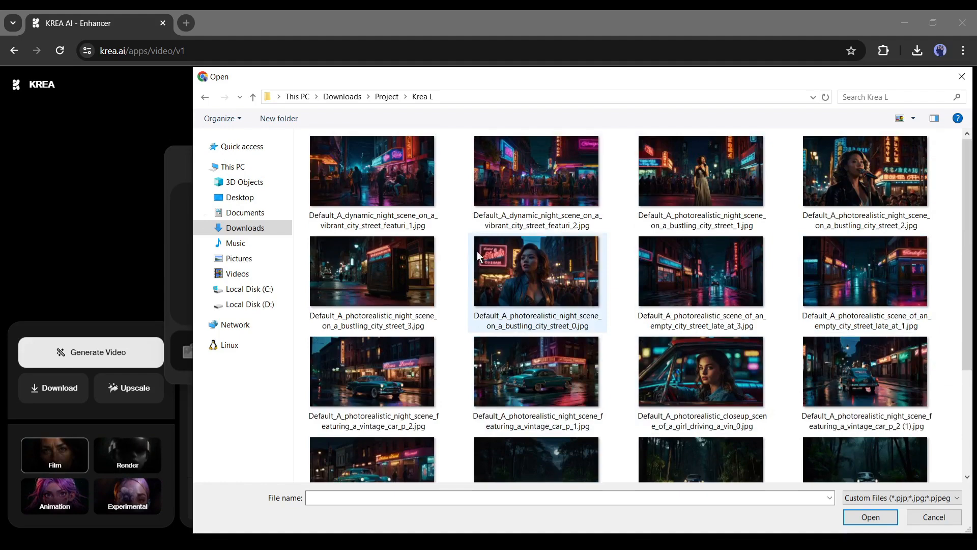
click(871, 517)
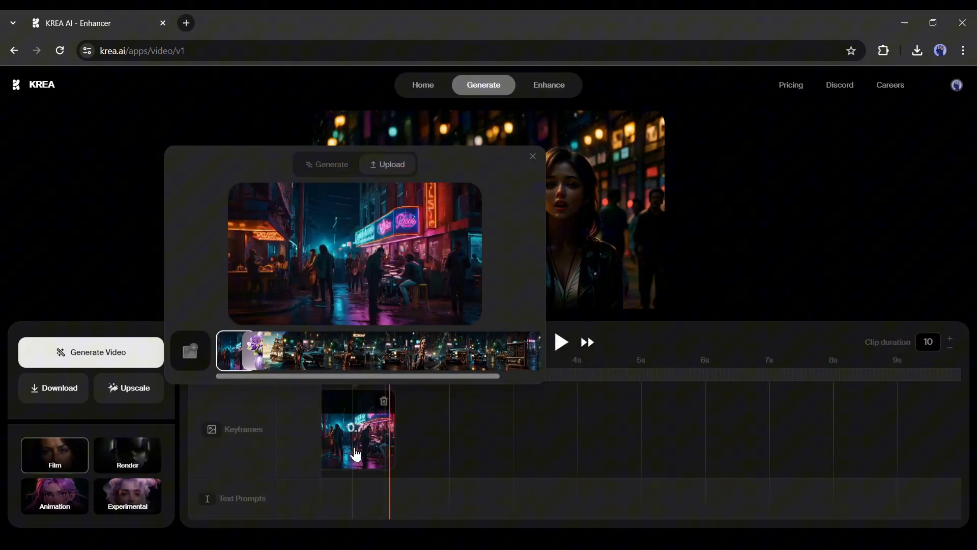
click(387, 164)
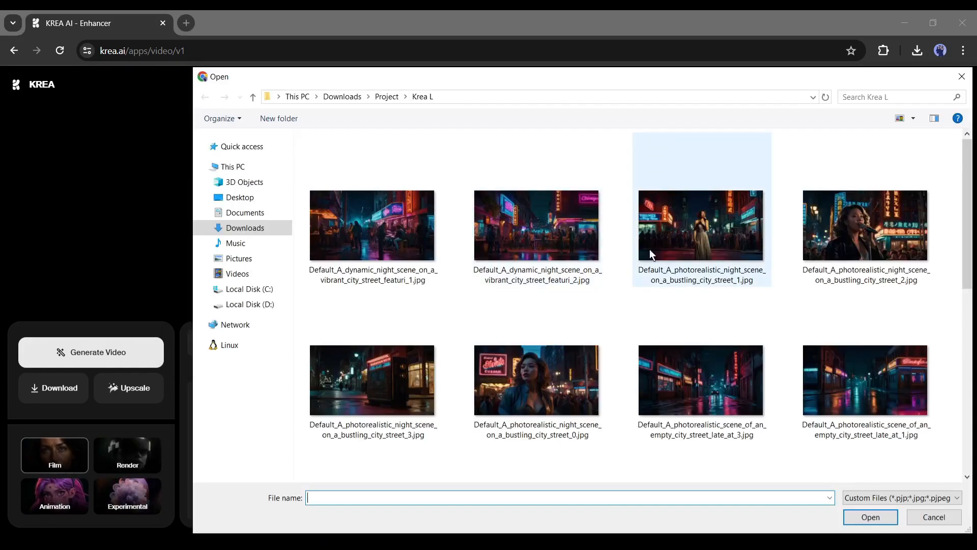
click(870, 517)
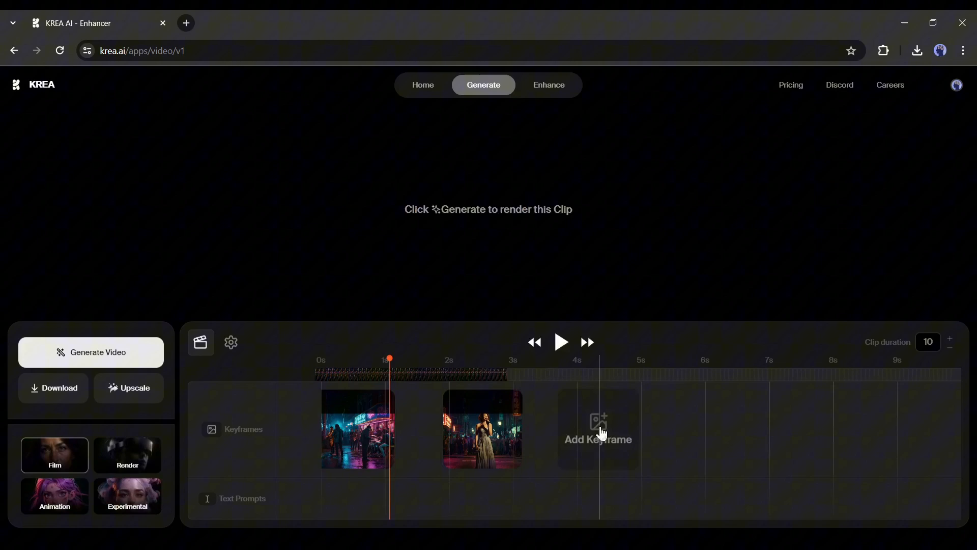
click(597, 430)
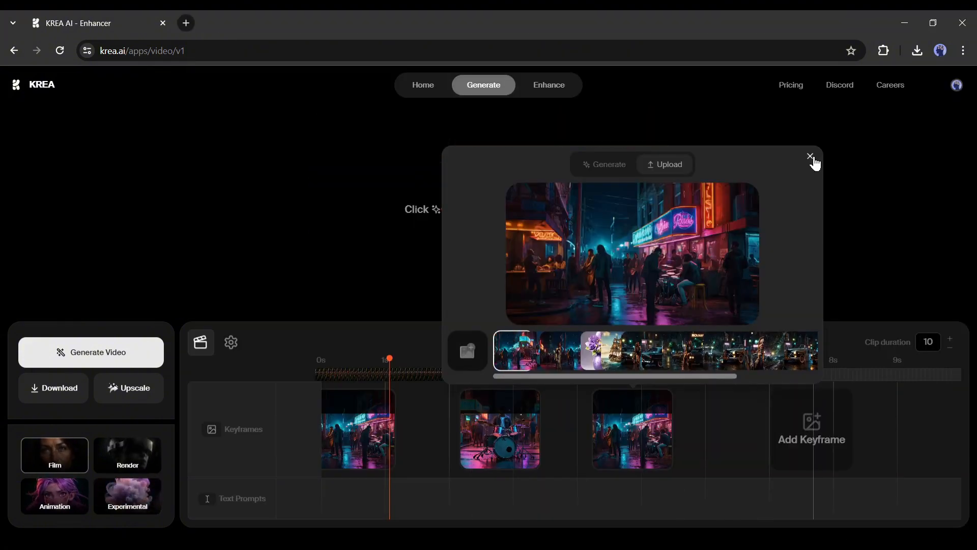
click(810, 156)
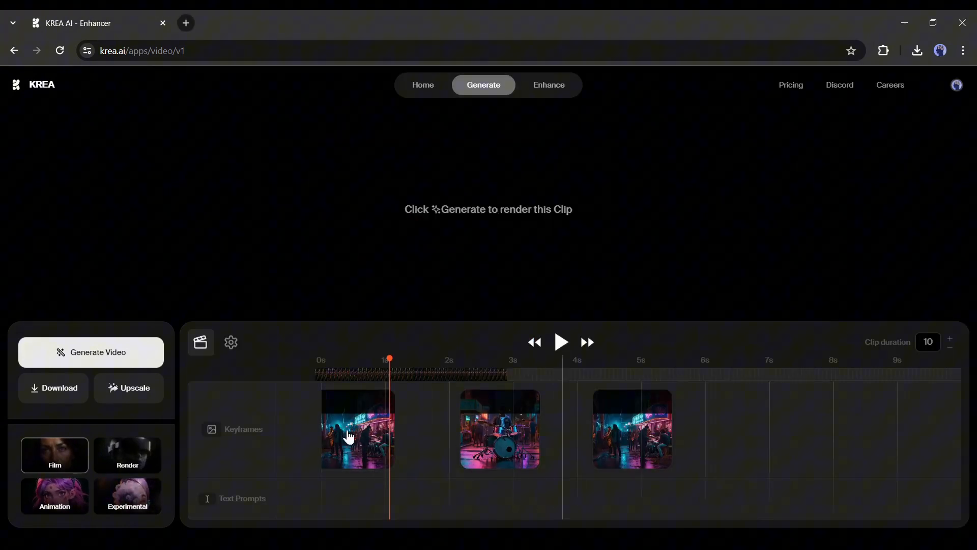
- Place the drummer keyframe at mid-clip and the last street keyframe near 7.5 seconds
drag(631, 428, 866, 428)
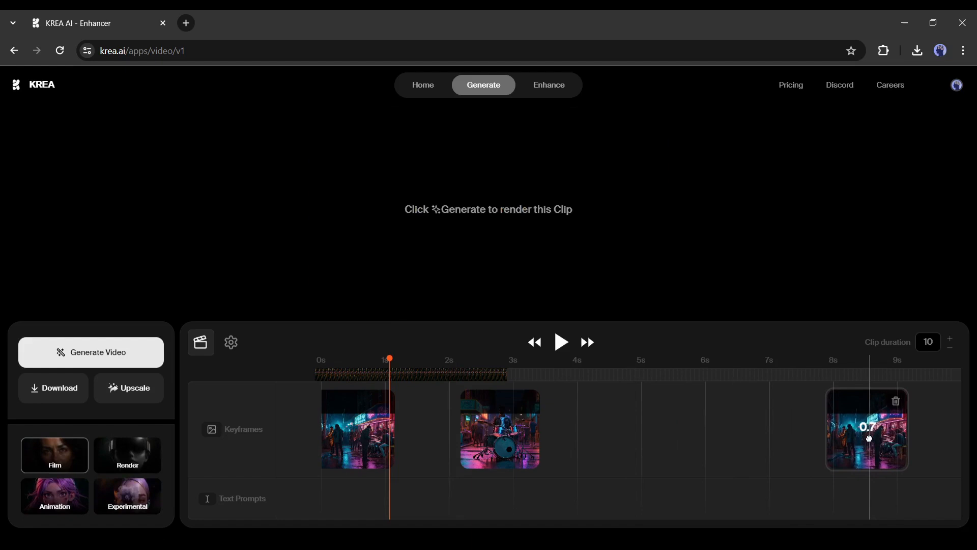
drag(866, 428, 811, 428)
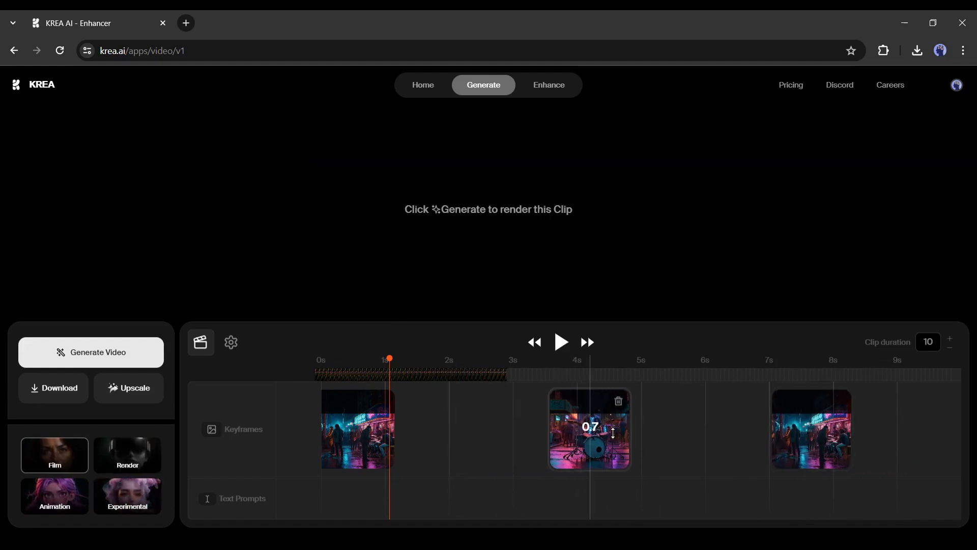
drag(590, 429, 623, 429)
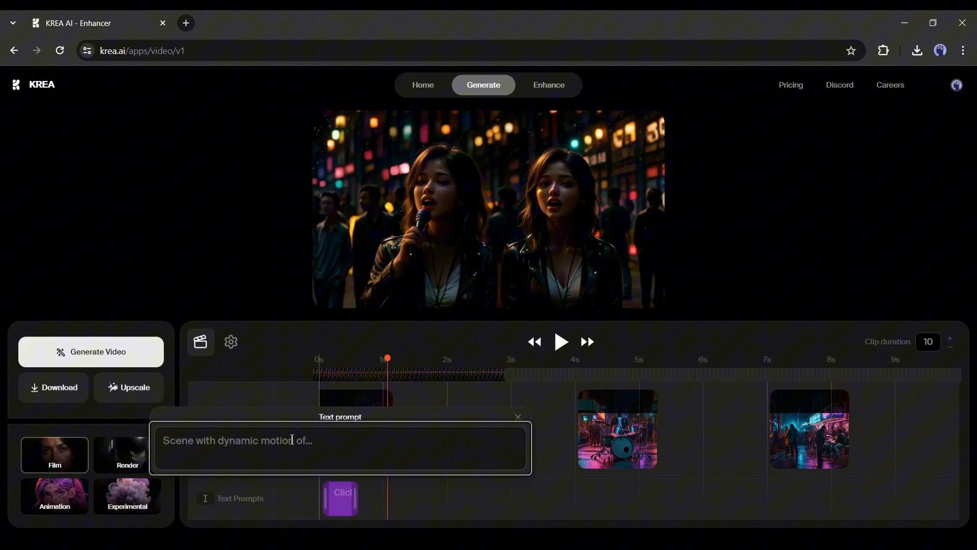
- Write the prompt "a band playing instrument at a street, night" and begin a second drummer prompt
text(a band palying instrument at a street)
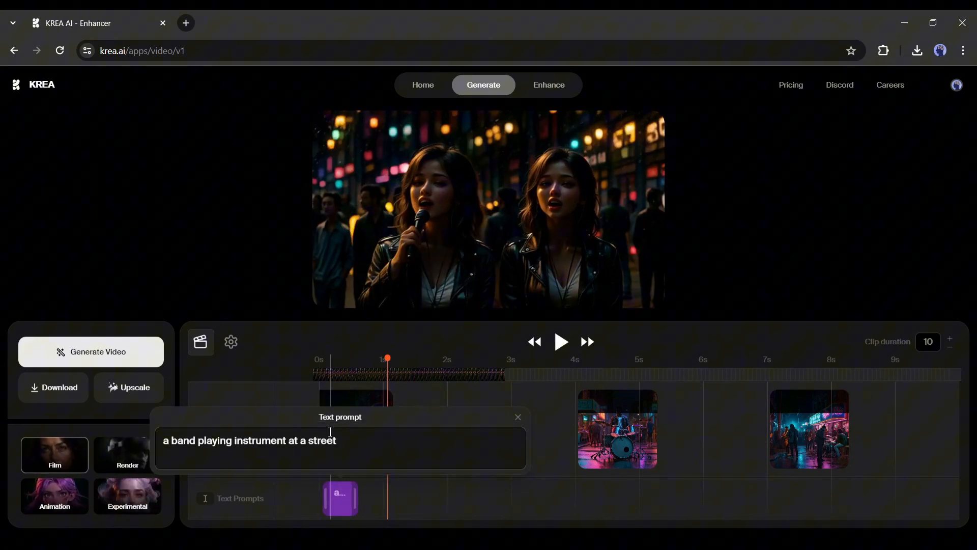
click(518, 417)
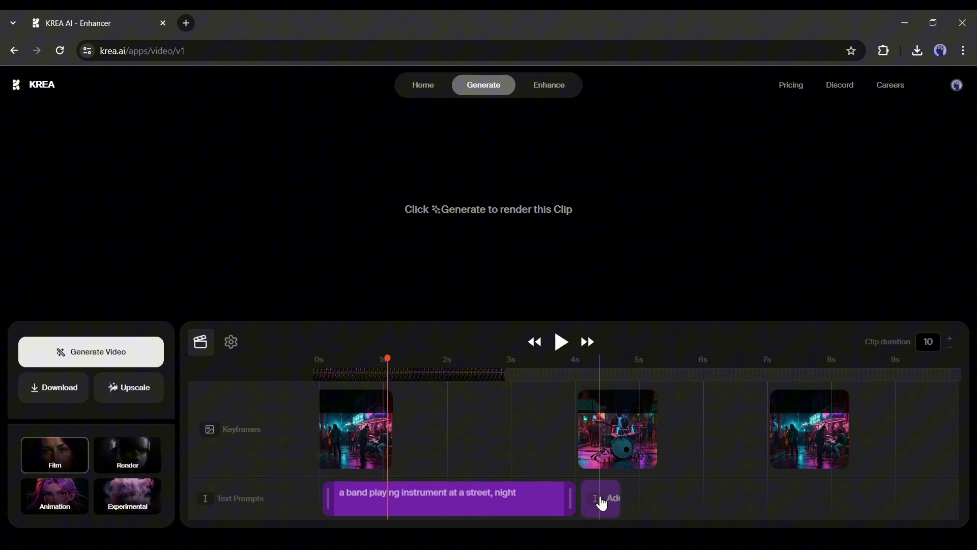
click(601, 499)
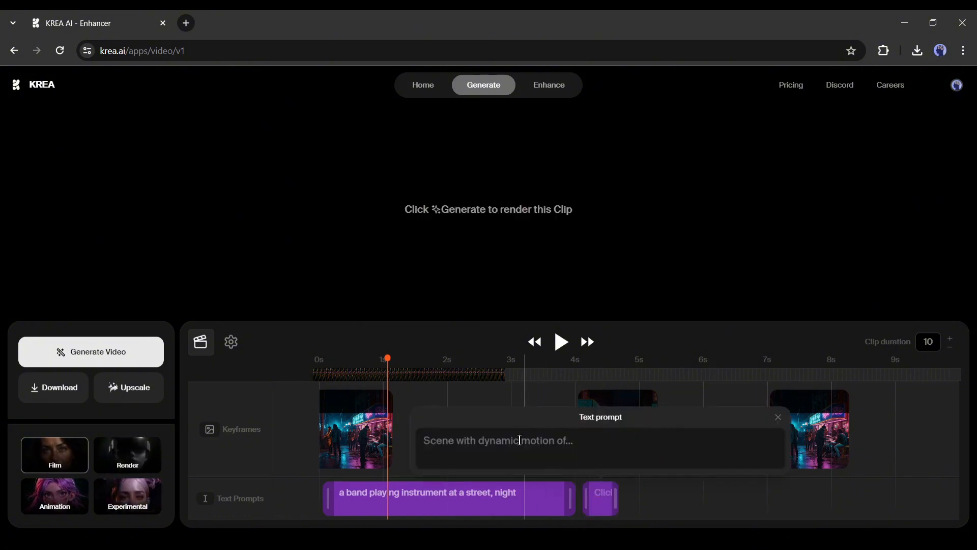
text(a drummer playing drums on stre...)
text(a band playing instrument on stree...)
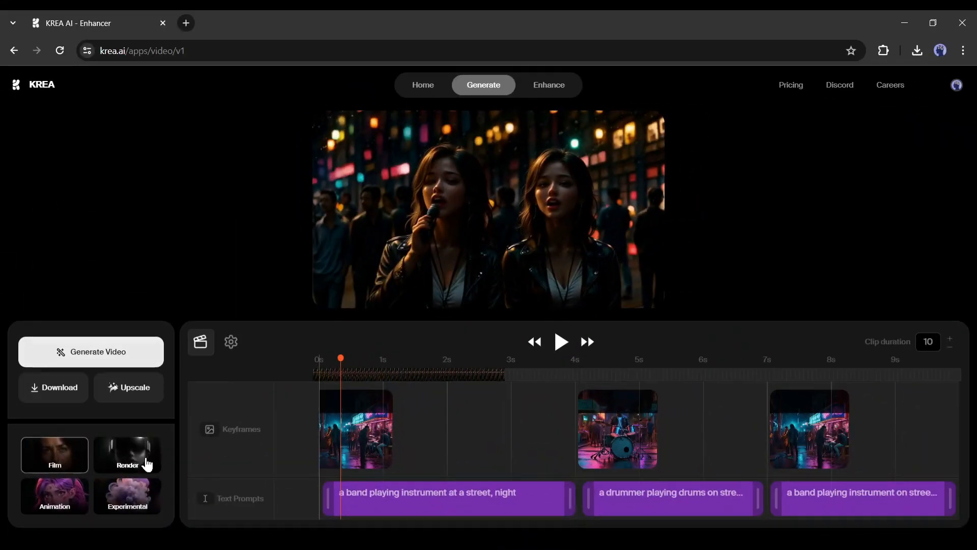
- Finish the drummer and street-band prompts and start generating the video
click(55, 455)
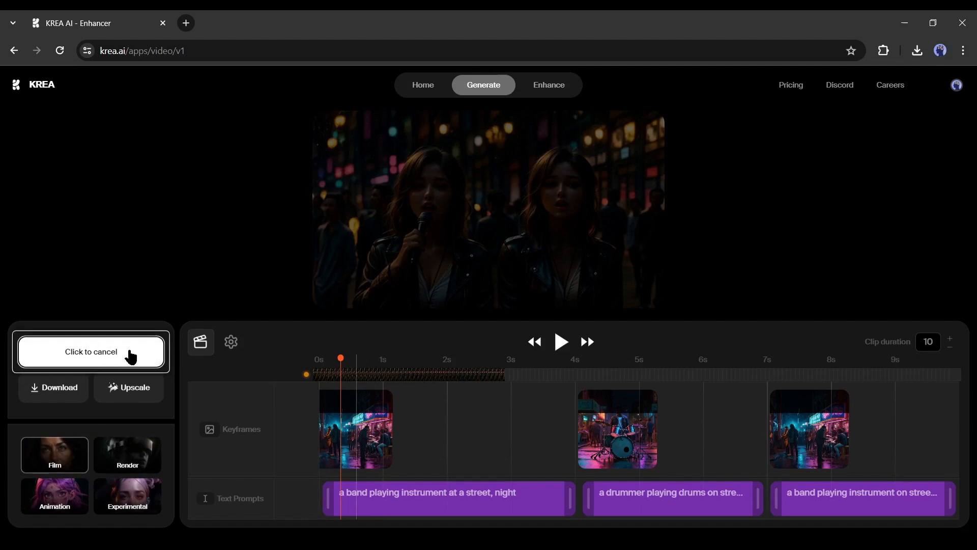
- Preview the finished 10-second night-street band clip once rendering completes
click(92, 351)
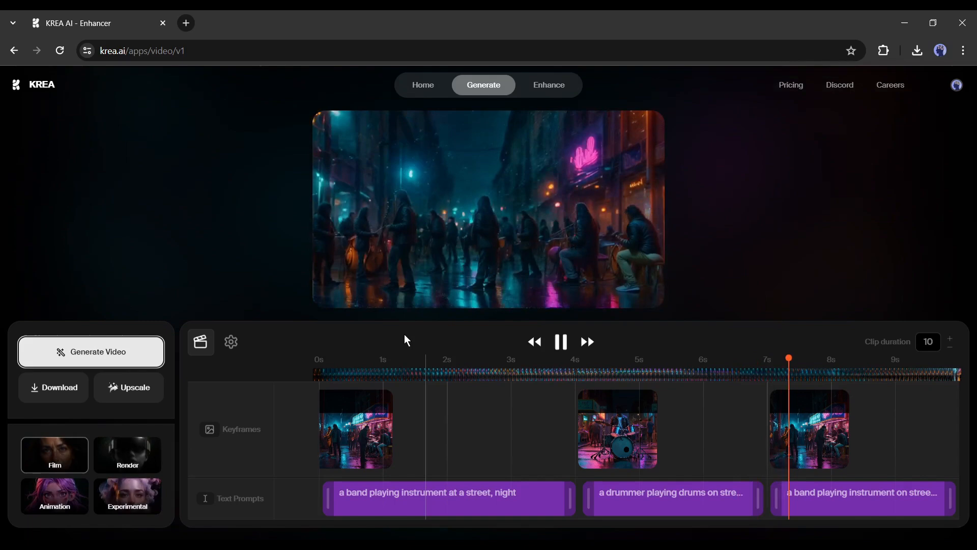
click(53, 387)
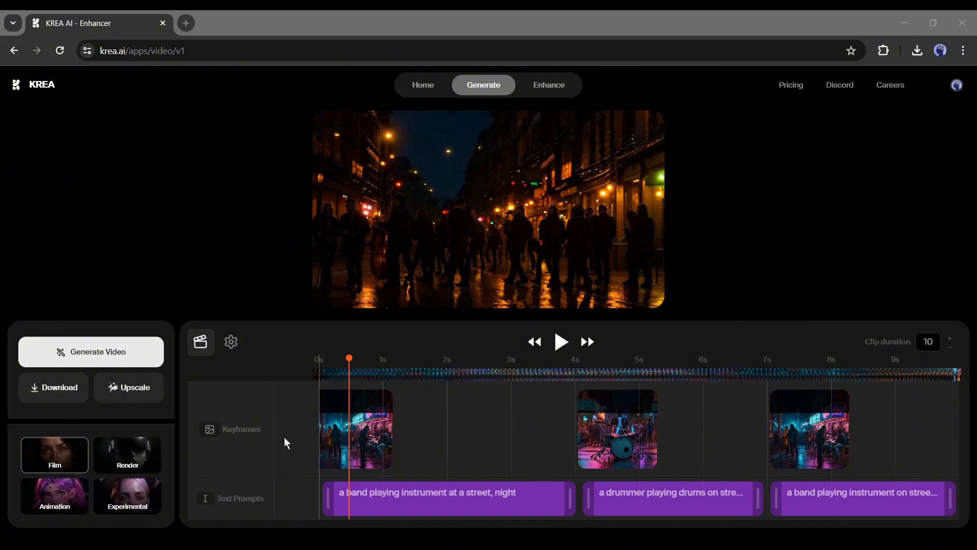
mouse_move(285, 484)
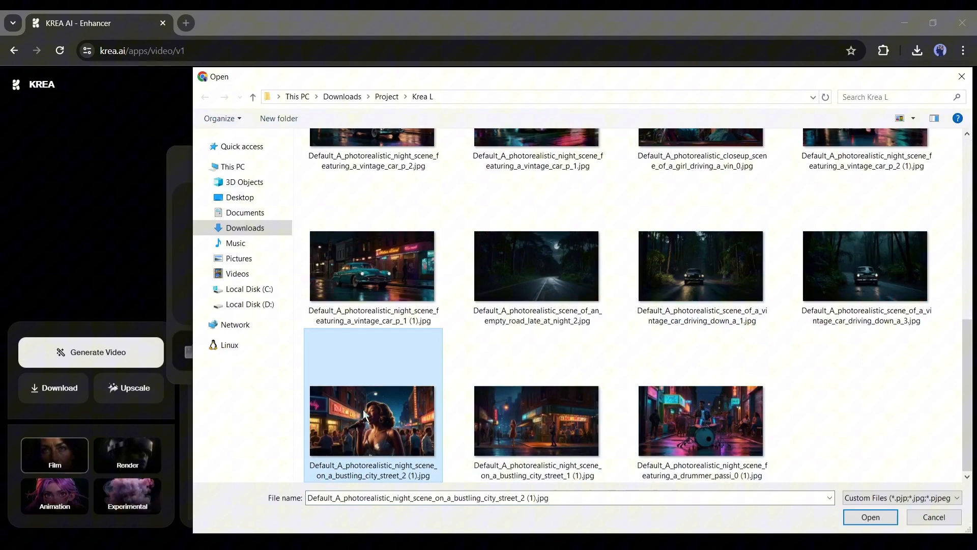
- Build the second clip from the singer keyframe and radio prompt, then download the render
click(870, 517)
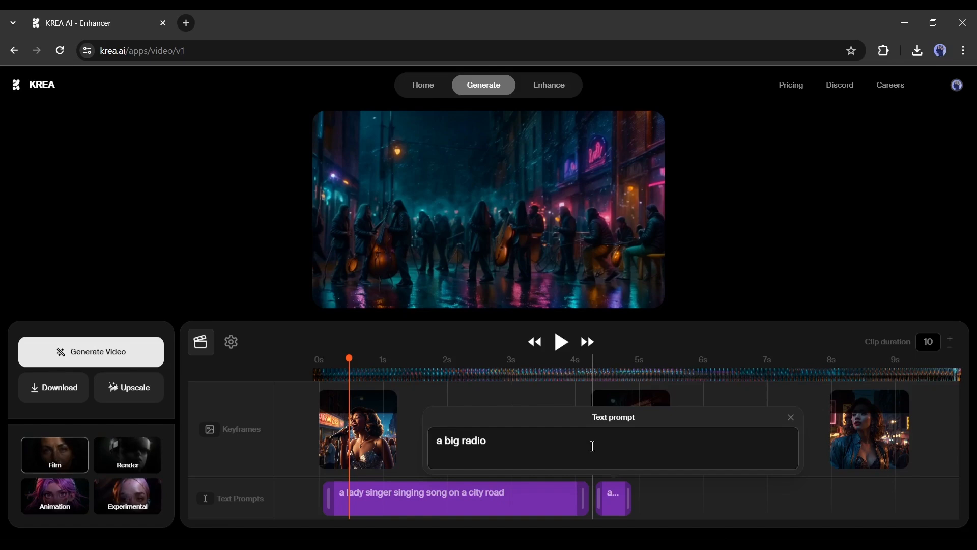
click(91, 352)
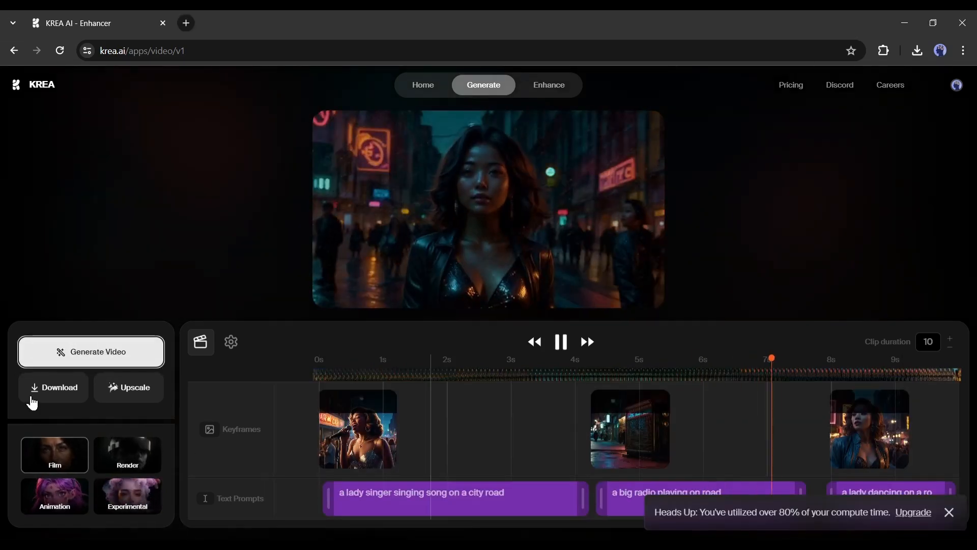
click(53, 387)
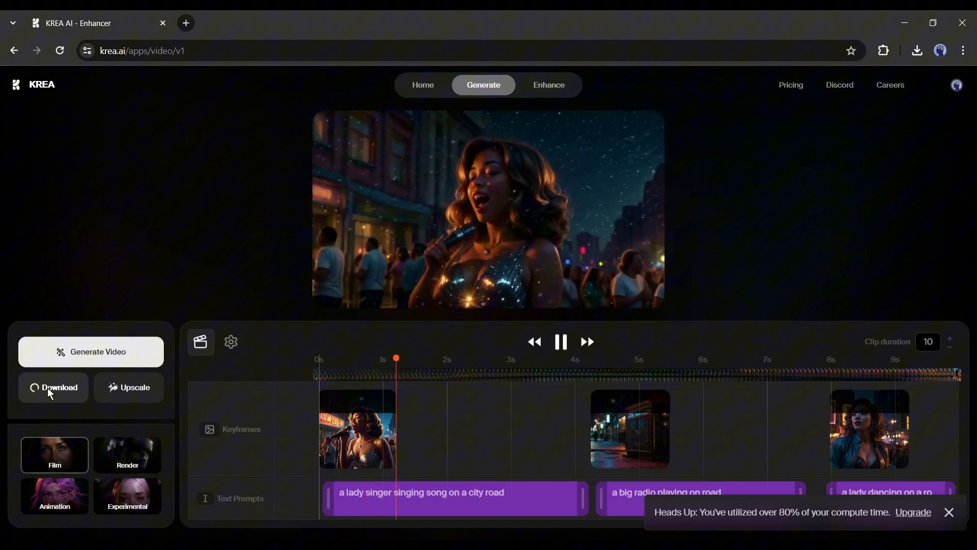
click(53, 387)
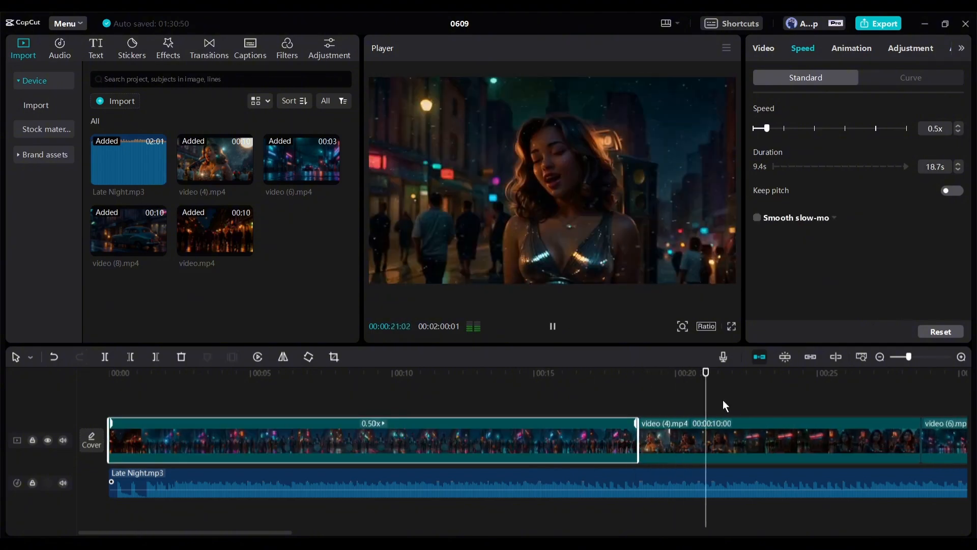
- Browse the Effects and Filters tabs, then bring up the 1080P mp4 export settings
click(959, 131)
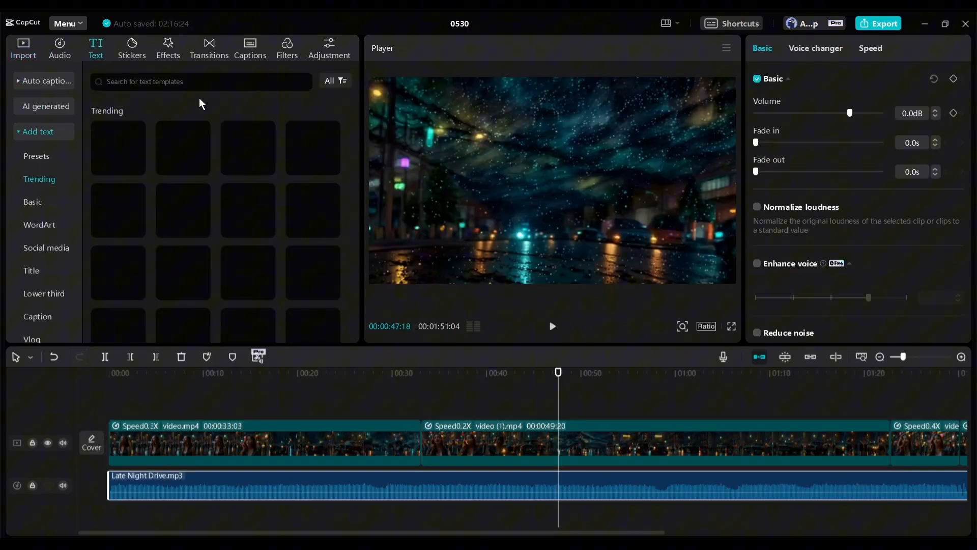
click(168, 46)
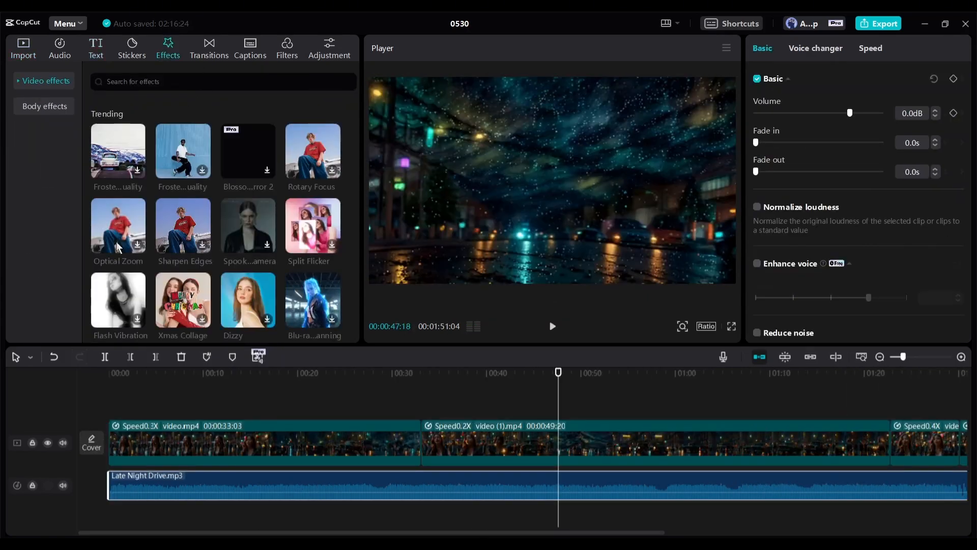
click(287, 46)
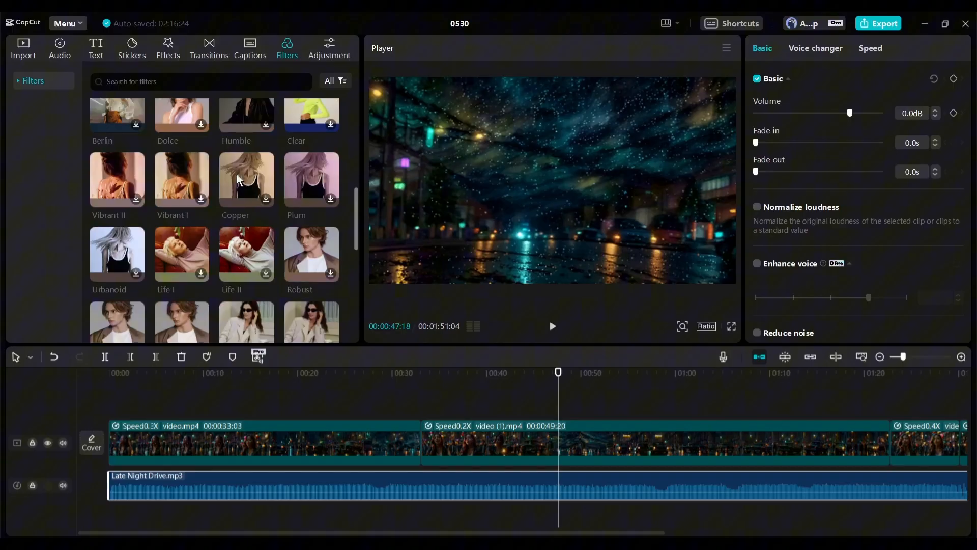
click(877, 23)
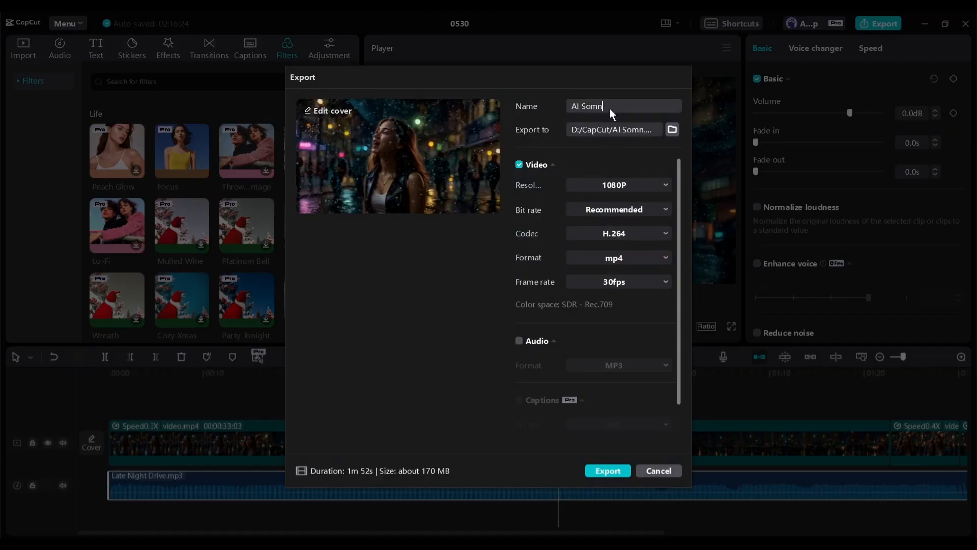
- Export the finished video to the computer and let generation begin
click(608, 471)
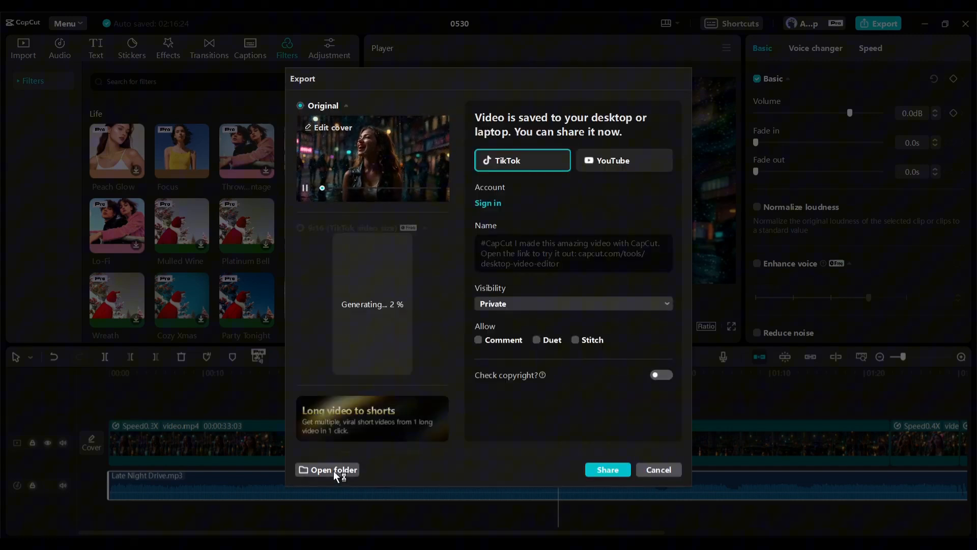
mouse_move(236, 475)
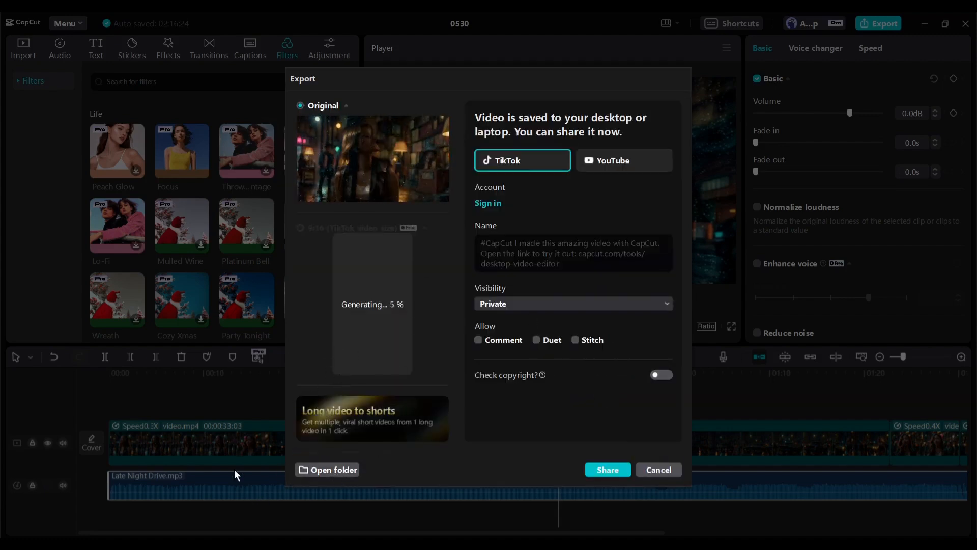